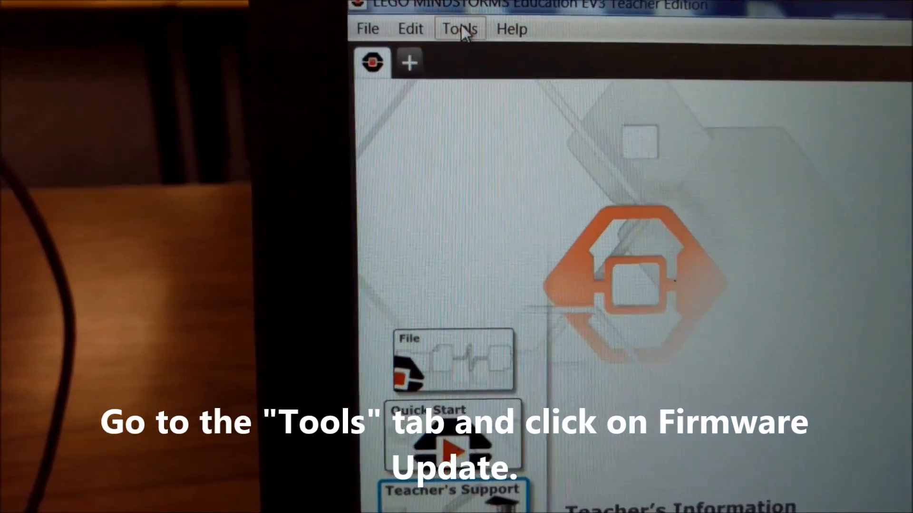
Reach the Firmware Update window from the Tools menu, showing EV3 Firmware V1.09E available.
left_click(459, 27)
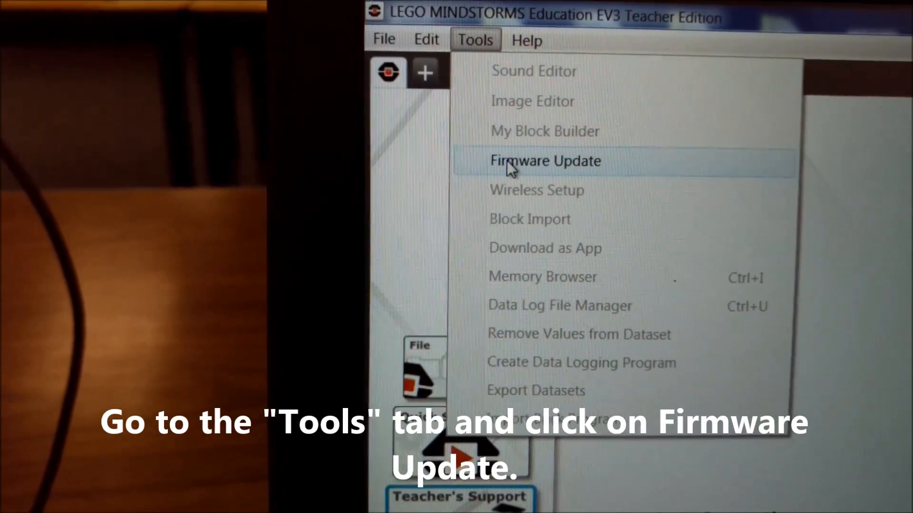
left_click(545, 161)
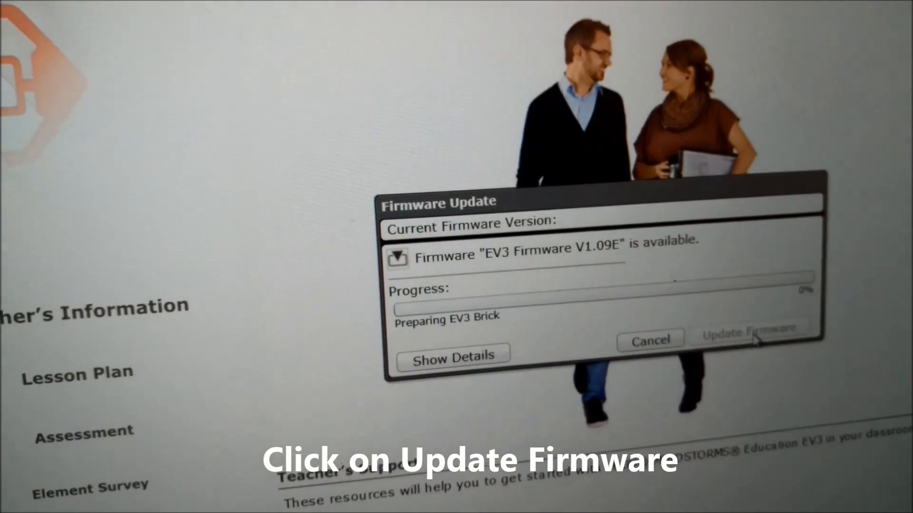
Begin installing EV3 Firmware V1.09E onto the brick so the progress bar starts.
left_click(739, 330)
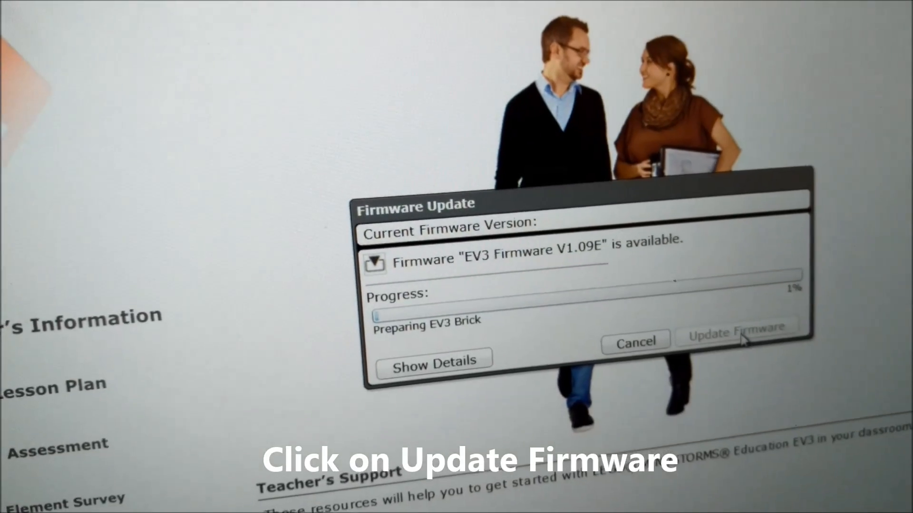